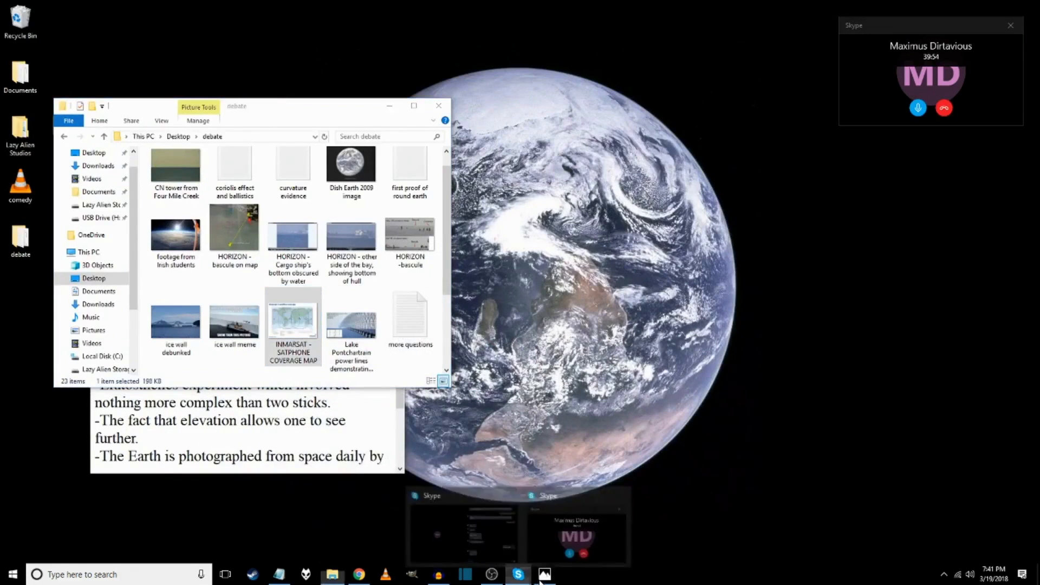
Step: Play Google's spoken pronunciation of 'spectroscopy' three times via the speaker icon
double_click(293, 320)
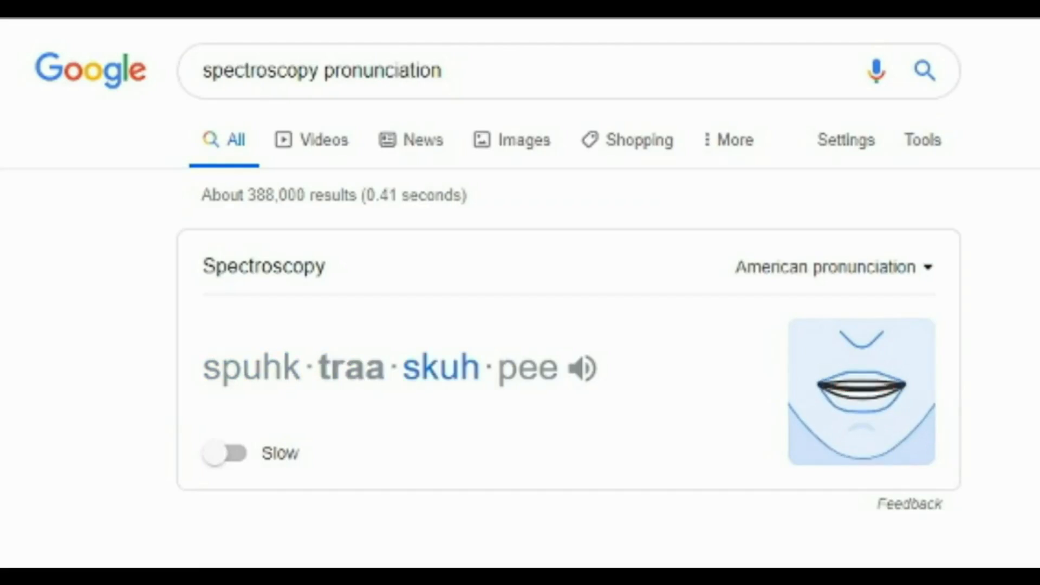
left_click(582, 367)
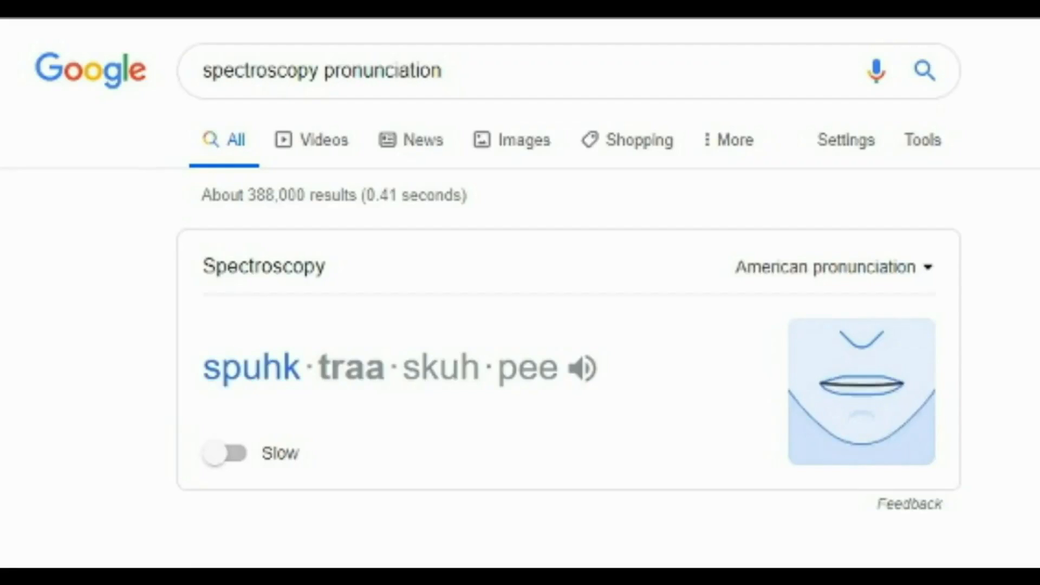
left_click(582, 368)
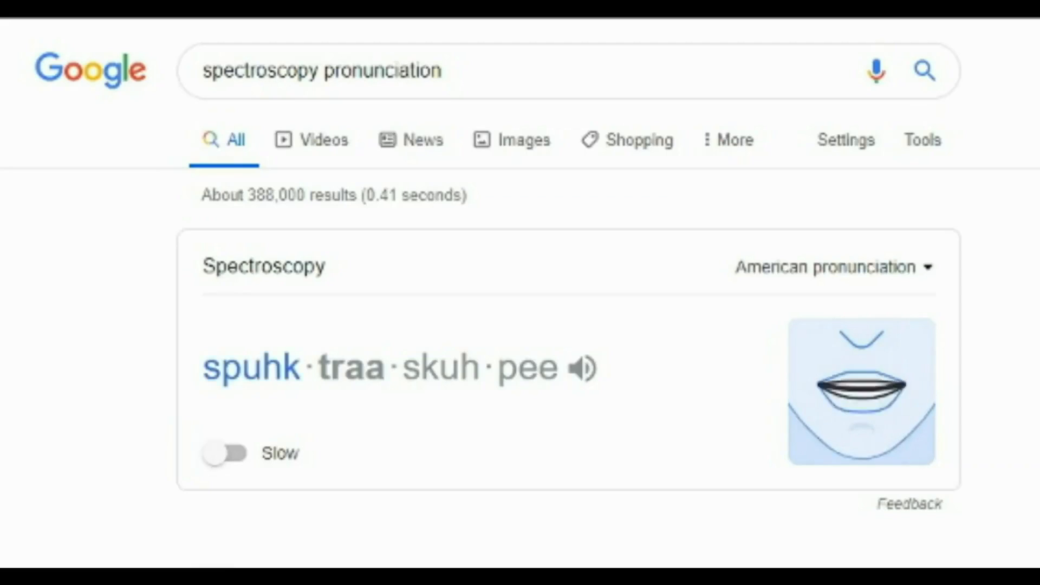
left_click(582, 367)
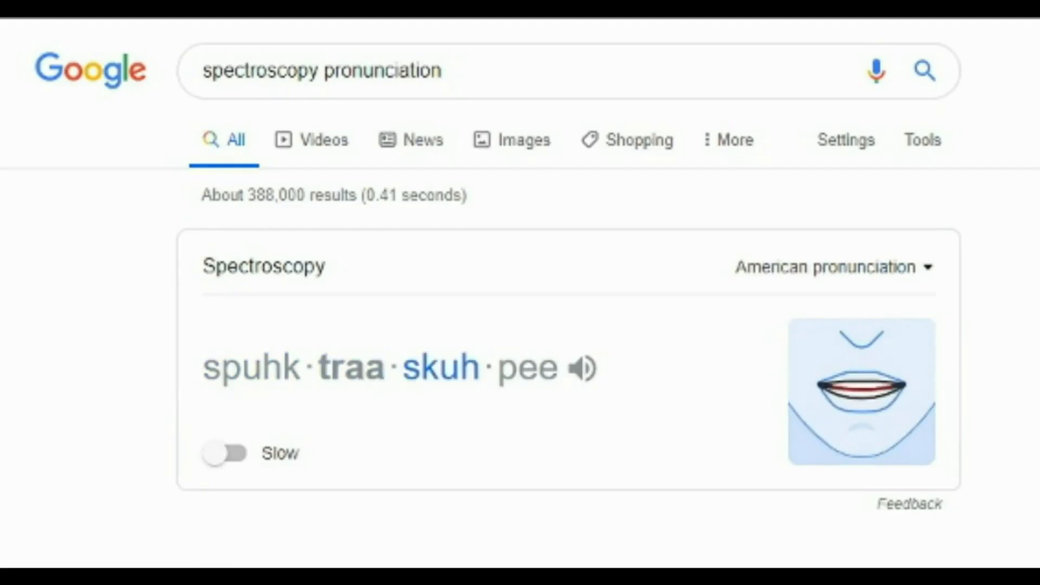